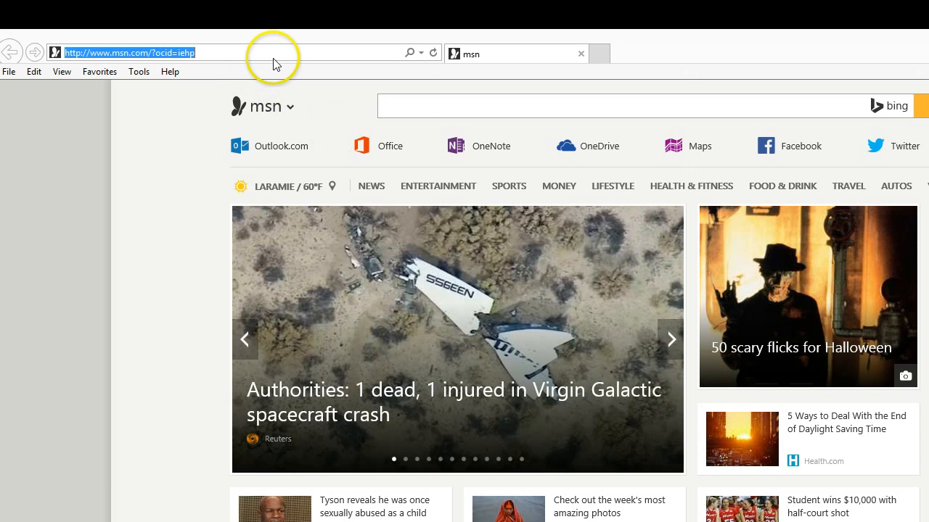
# - Go to uwmail.uwyo.edu in Internet Explorer
pyautogui.write('uwmail.uwyo.edu')
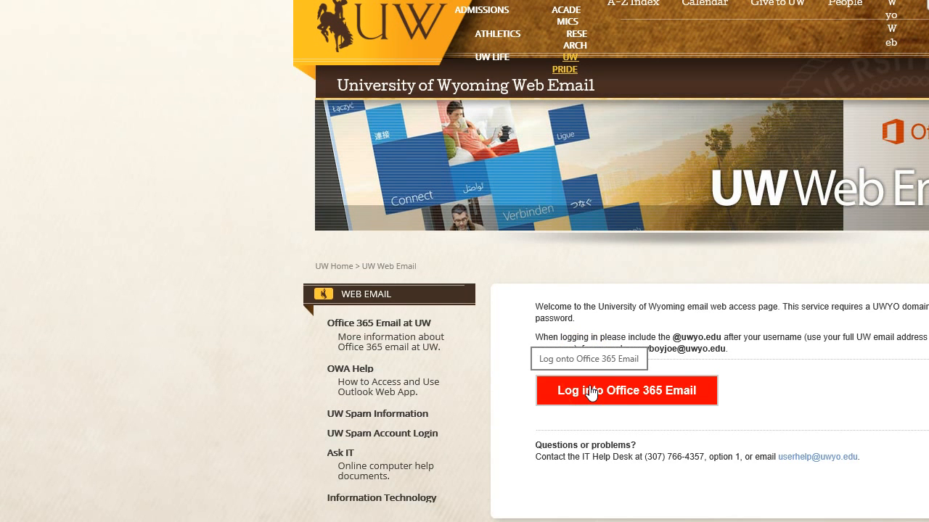
# - Log into Office 365 email through Wyo Login as userhelp
pyautogui.click(627, 390)
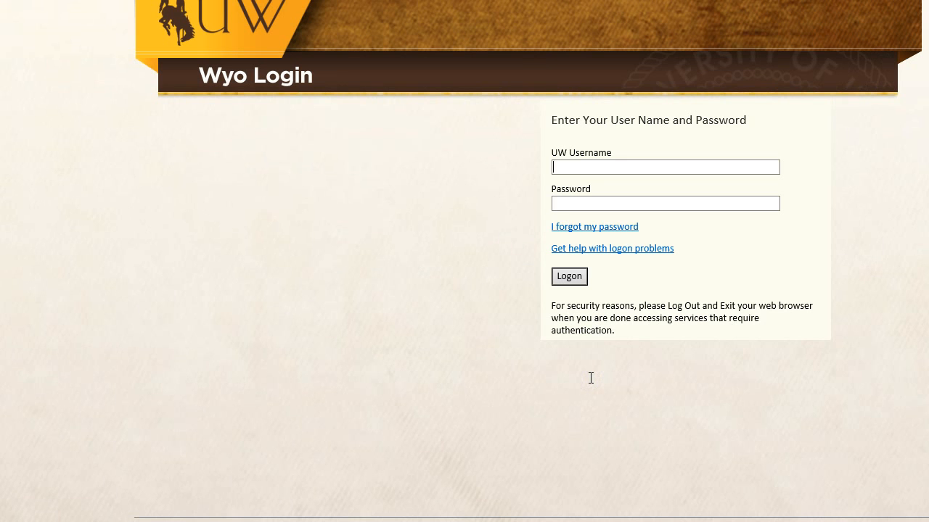
pyautogui.write('userhelp')
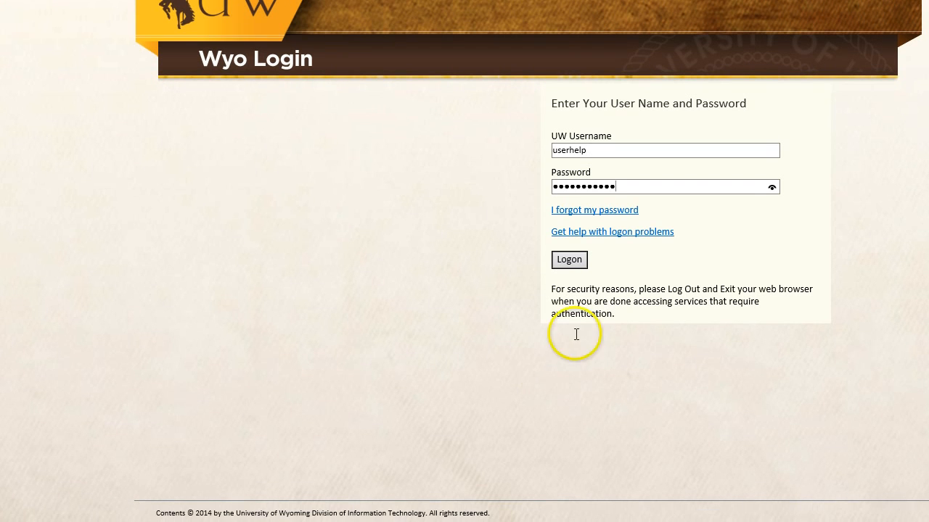
pyautogui.click(569, 259)
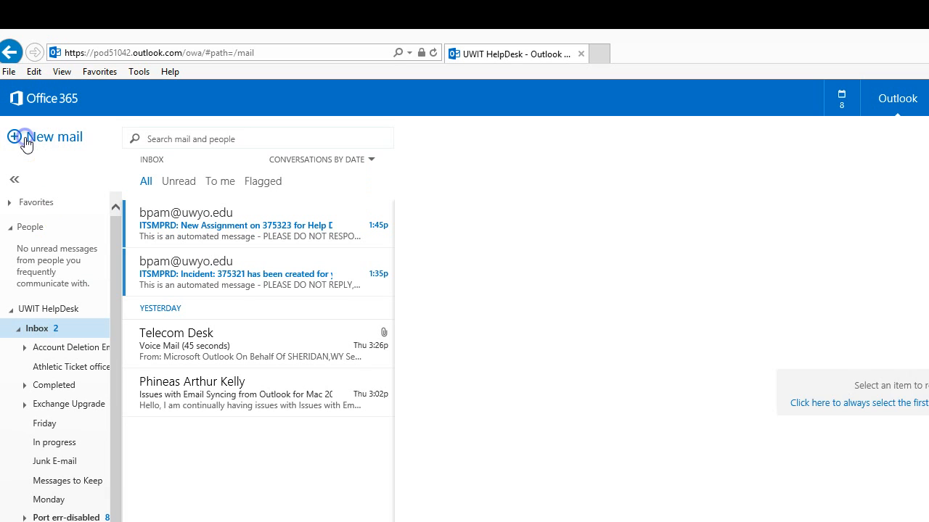
# - Start a new email addressed to userhelp (UWIT HelpDesk)
pyautogui.click(45, 137)
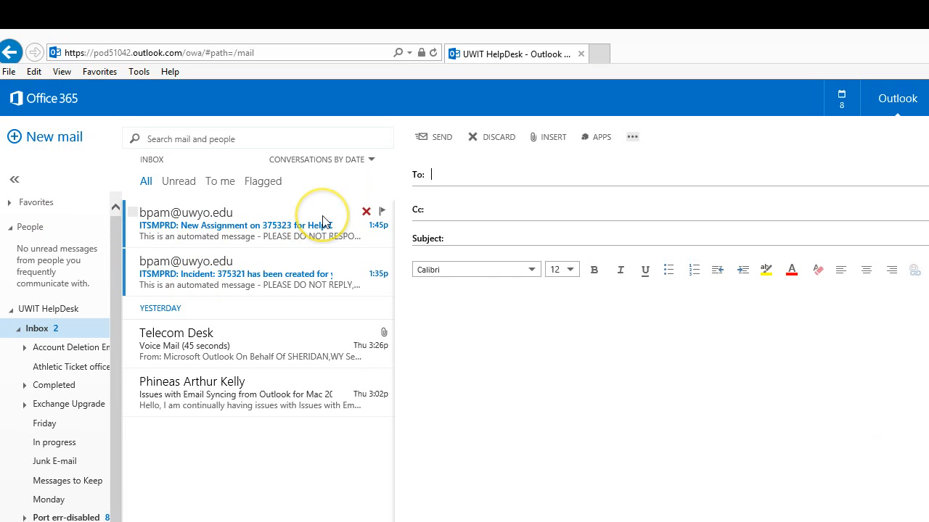
pyautogui.write('userhelp')
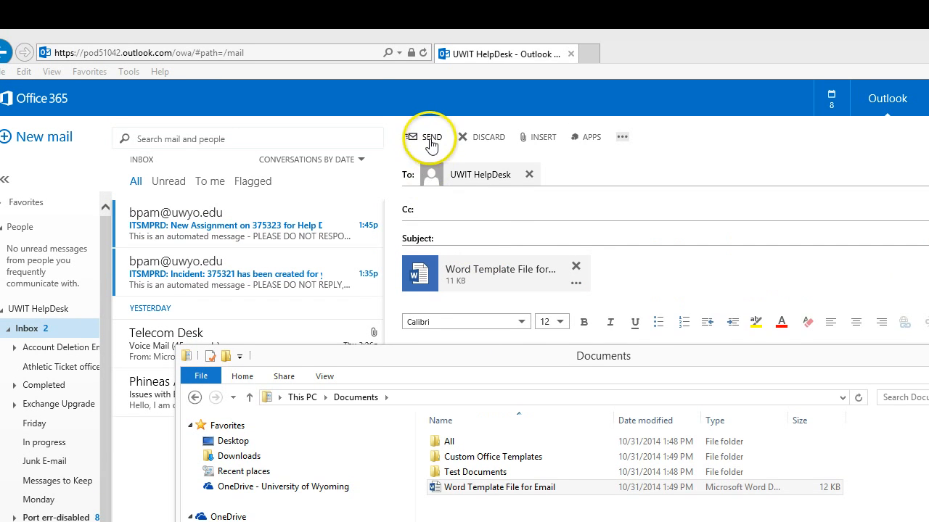
# - Give the email the subject 'test' and send it with the Word attachment
pyautogui.click(429, 137)
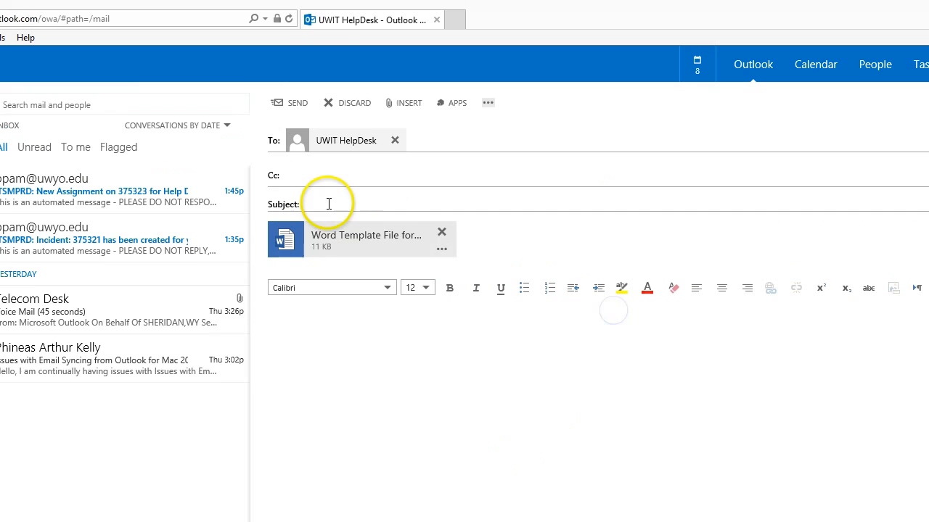
pyautogui.write('test')
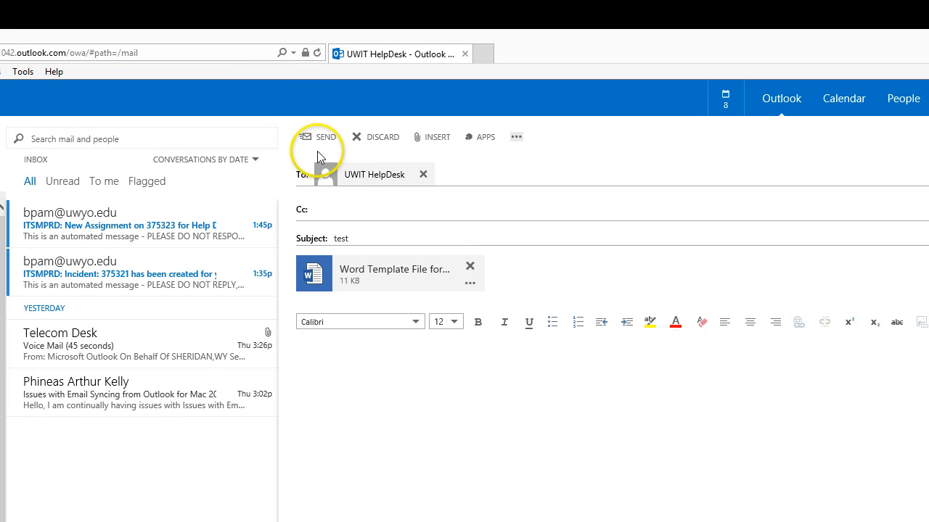
pyautogui.click(317, 136)
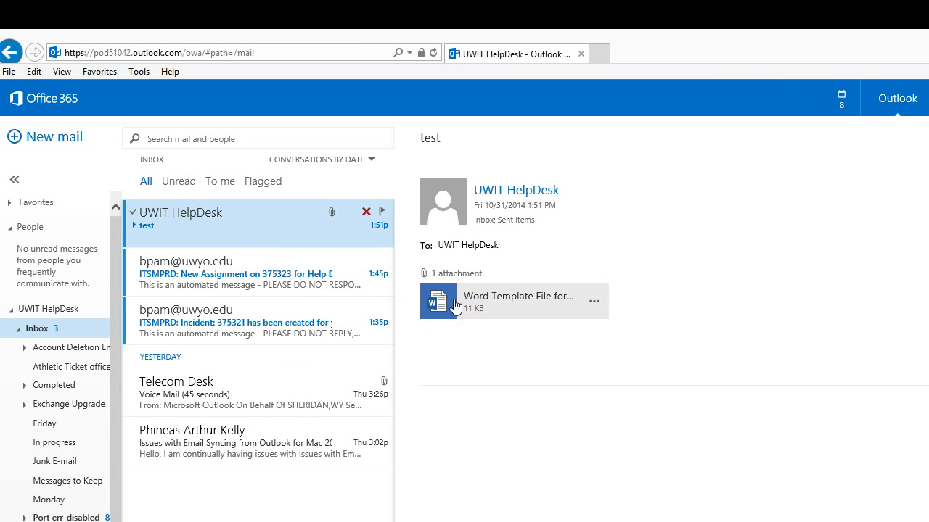
pyautogui.moveTo(555, 303)
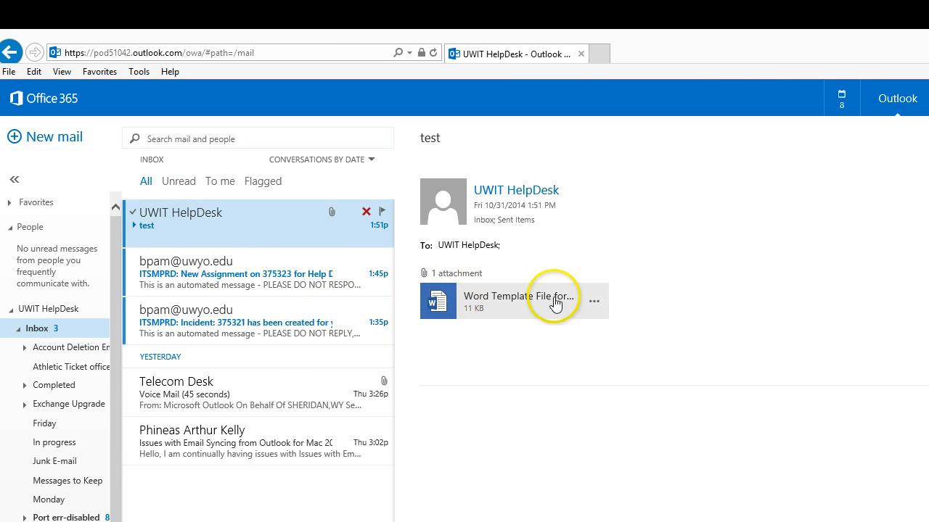